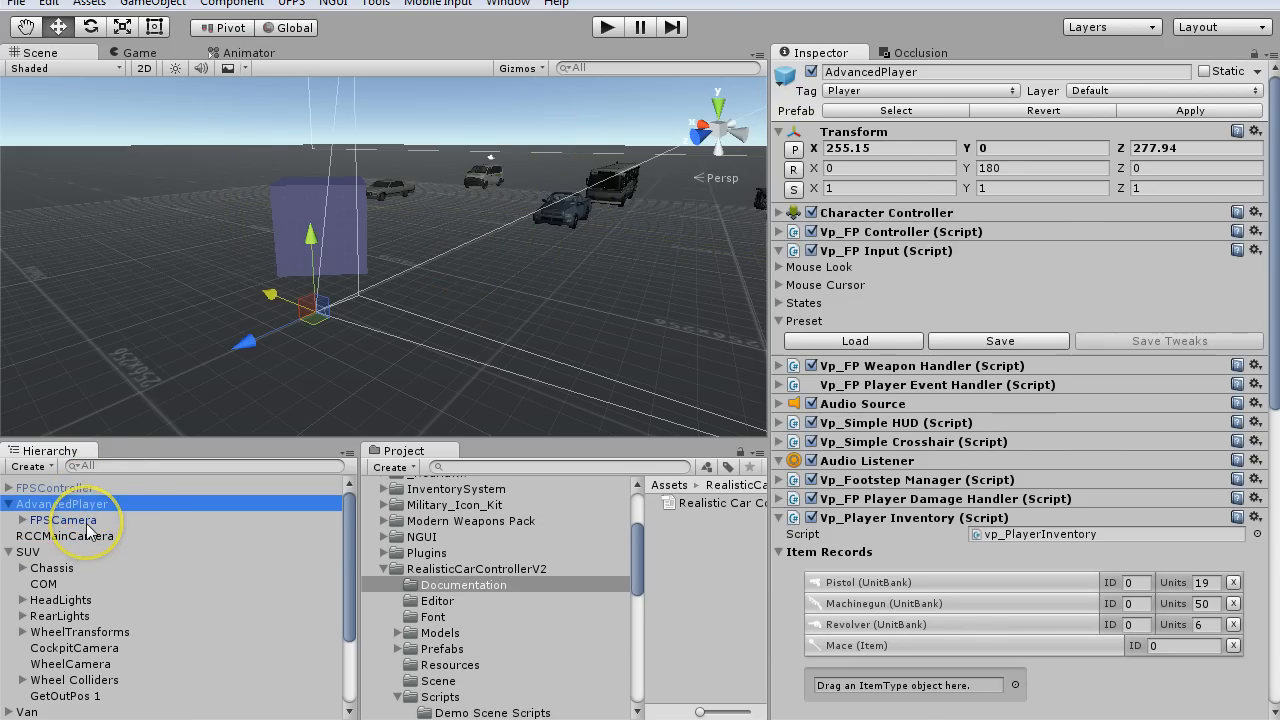
# - Select AdvancedPlayer's FPSCamera to reveal its RCC Enter Exit Camera component
pyautogui.click(64, 520)
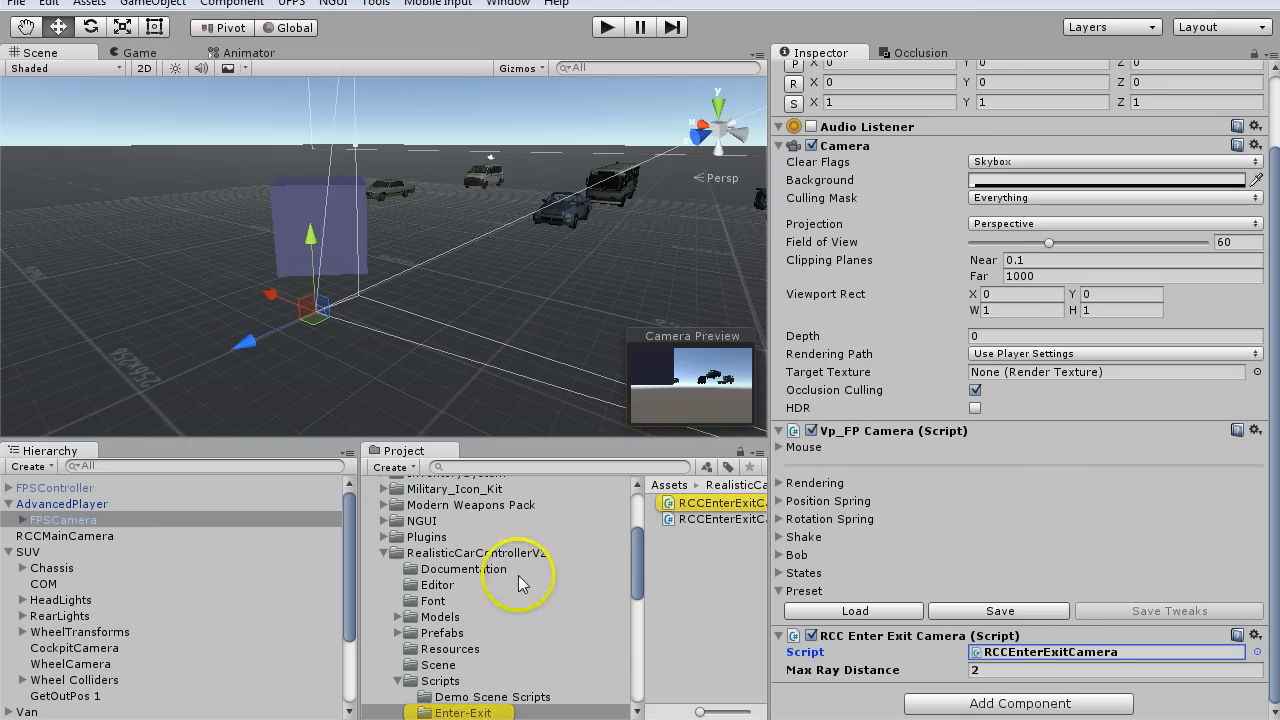
pyautogui.click(52, 568)
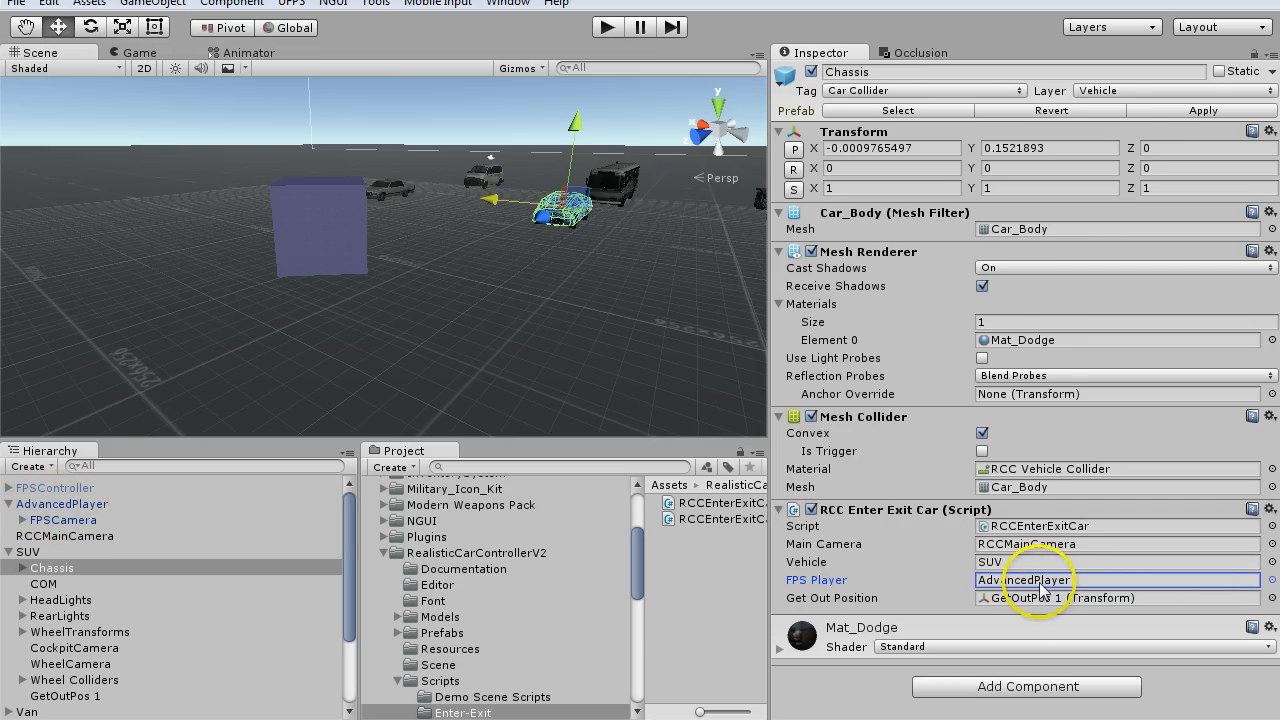
# - Locate AdvancedPlayer referenced as FPS Player in the SUV Chassis enter/exit car script
pyautogui.click(66, 696)
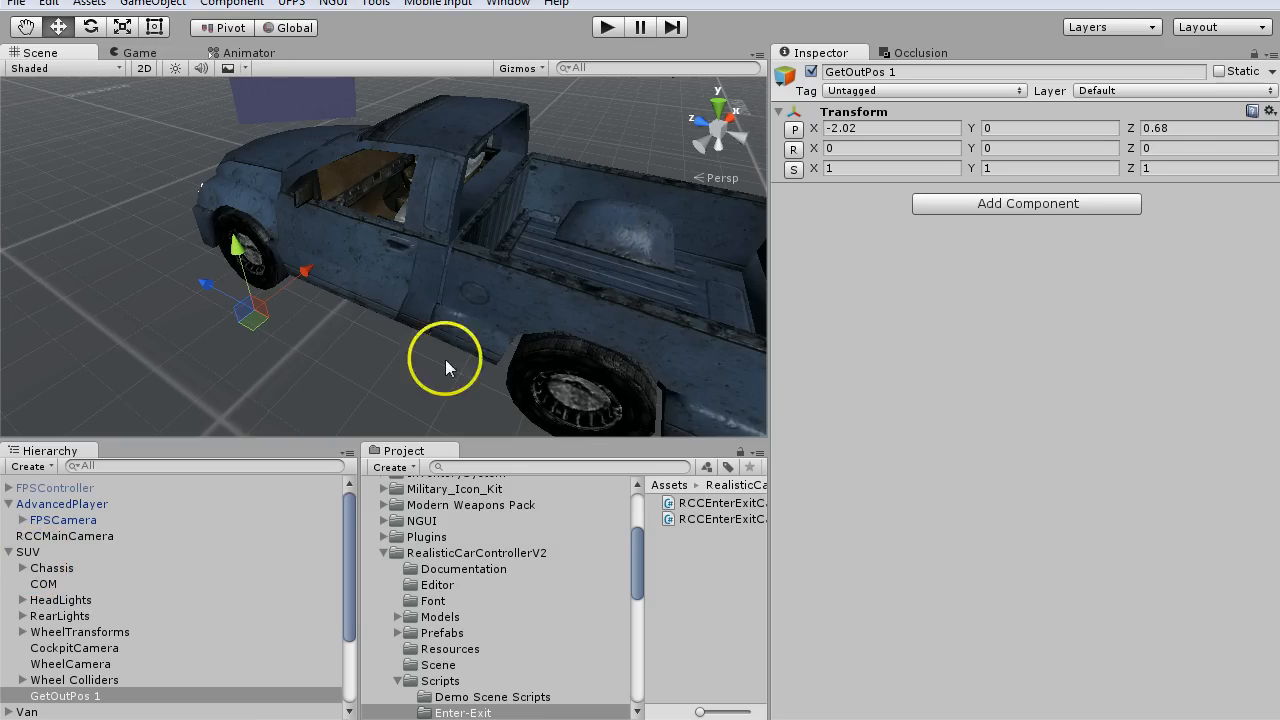
# - Frame GetOutPos 1 in the Scene view beside the pickup truck's door
pyautogui.click(608, 28)
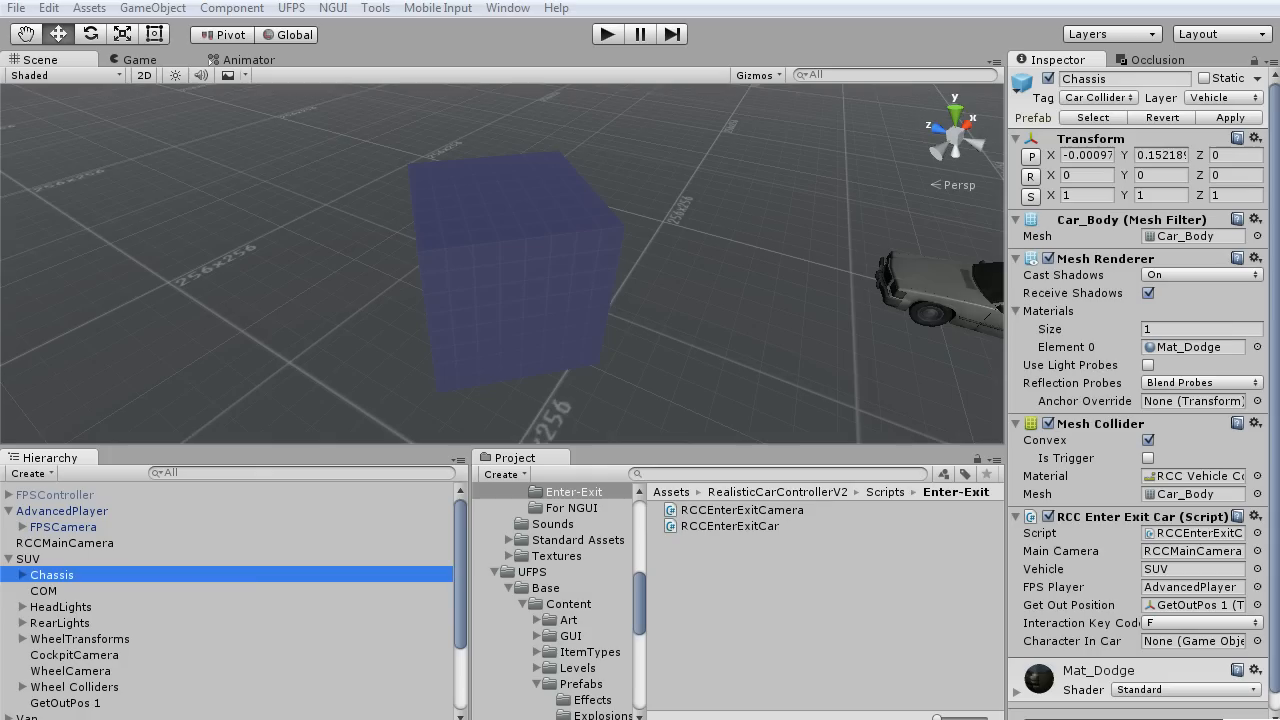
pyautogui.doubleClick(742, 510)
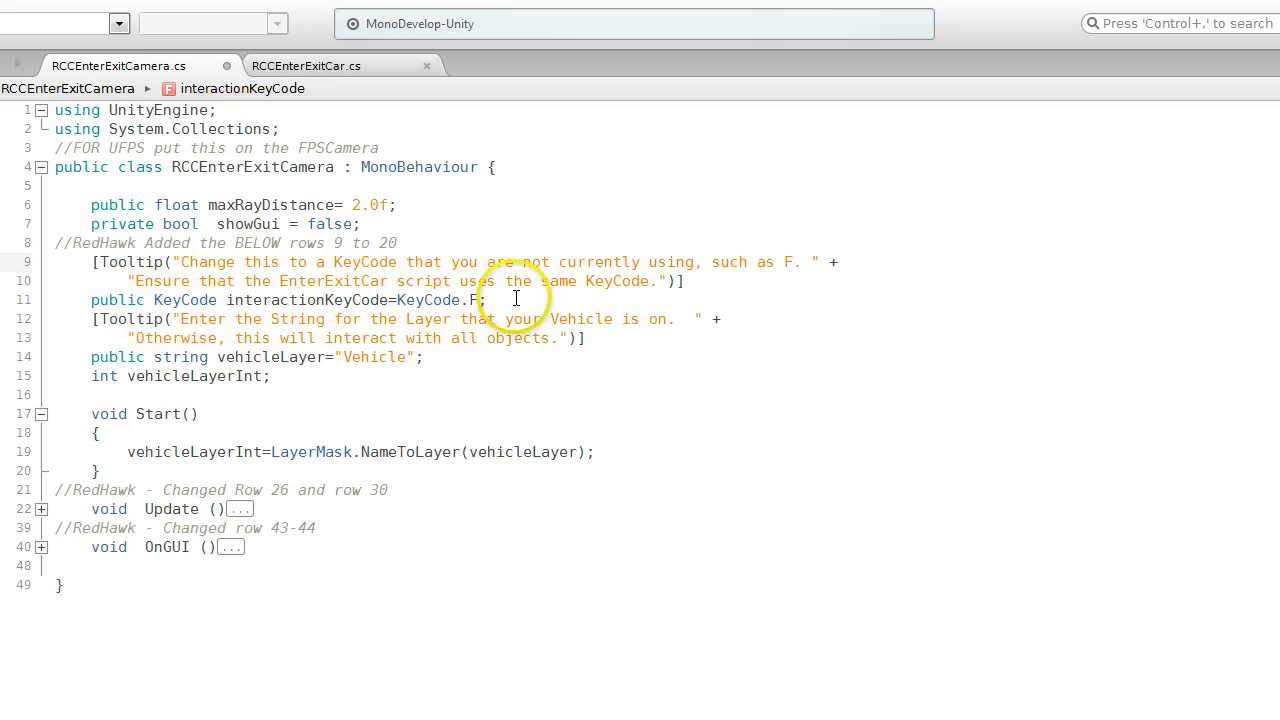
pyautogui.click(490, 300)
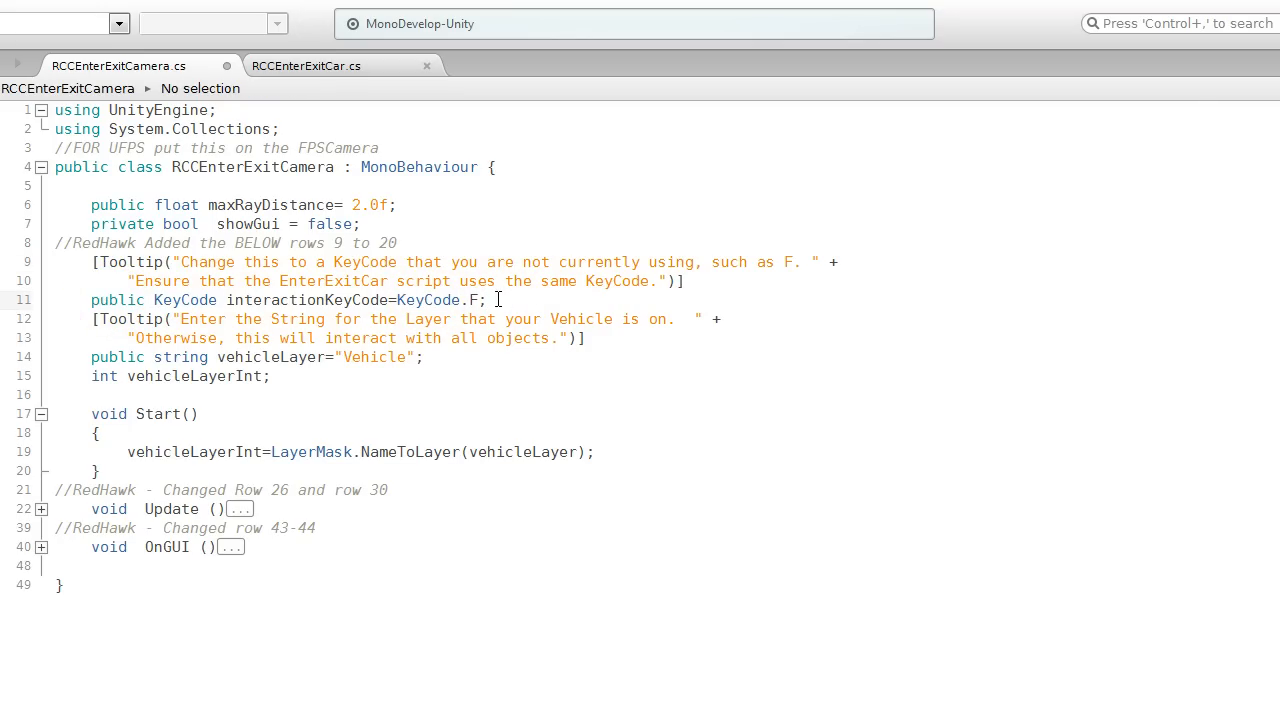
pyautogui.click(40, 508)
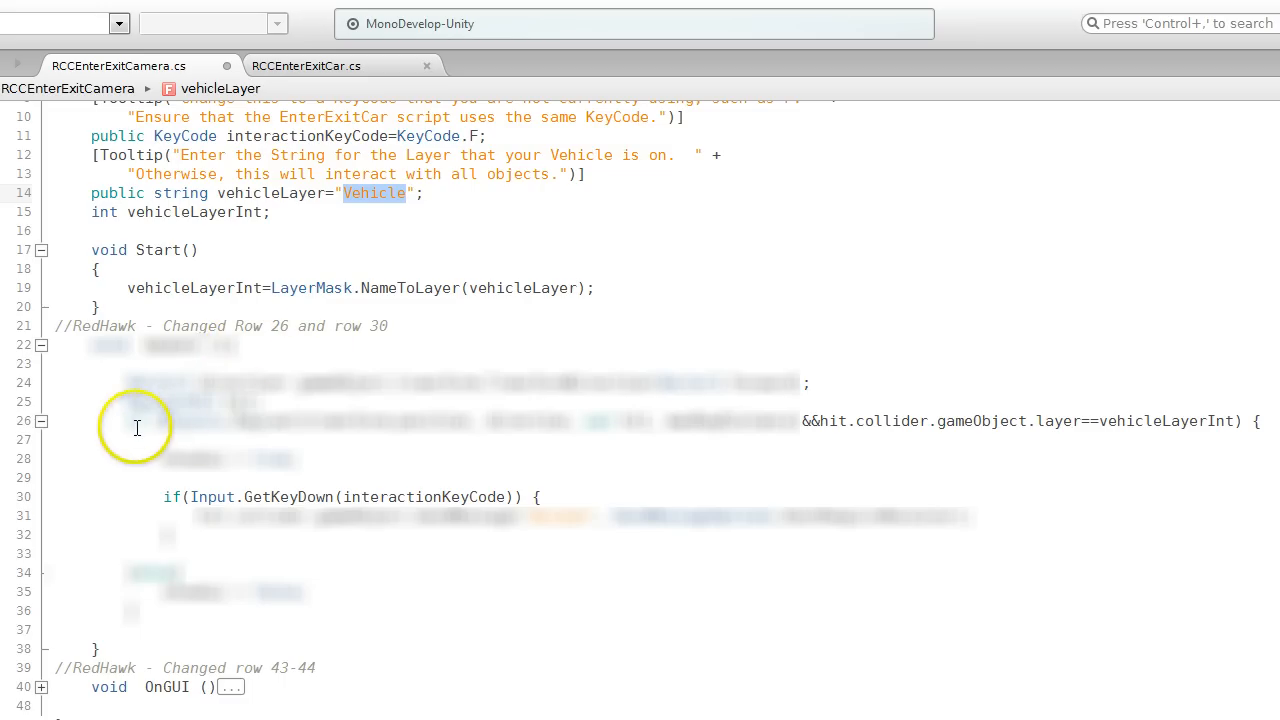
pyautogui.moveTo(952, 420)
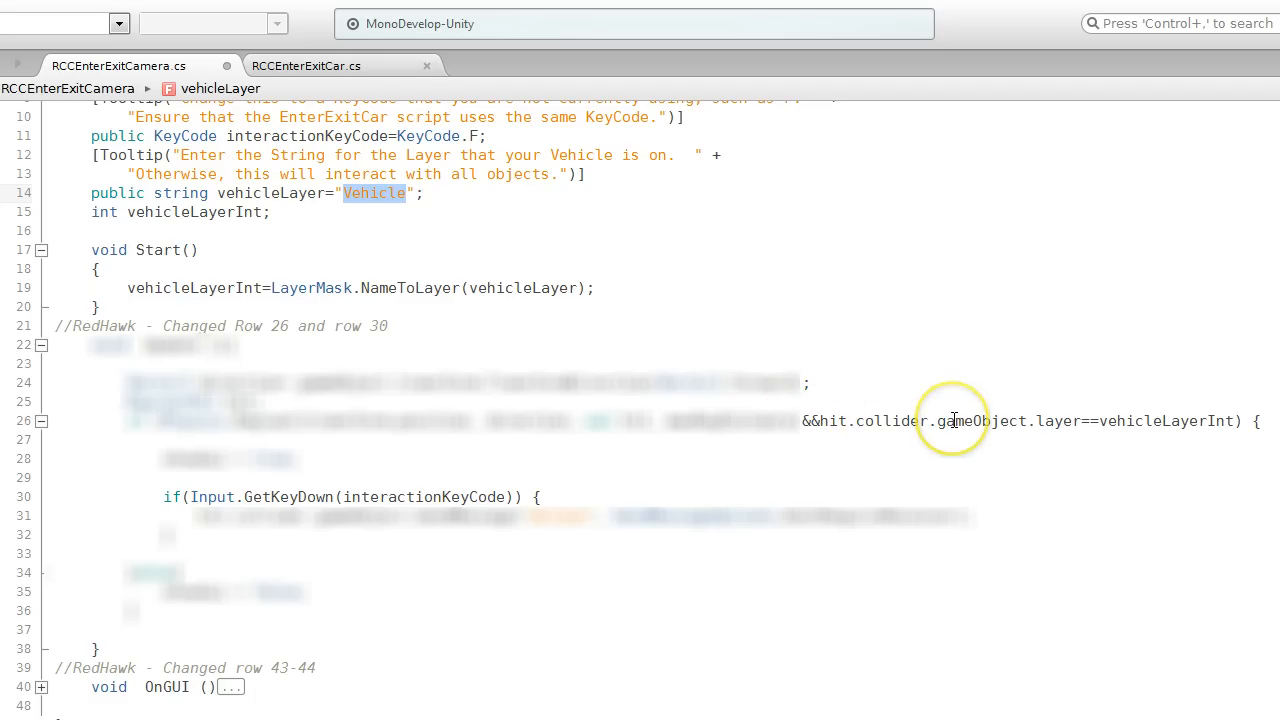
pyautogui.moveTo(188, 492)
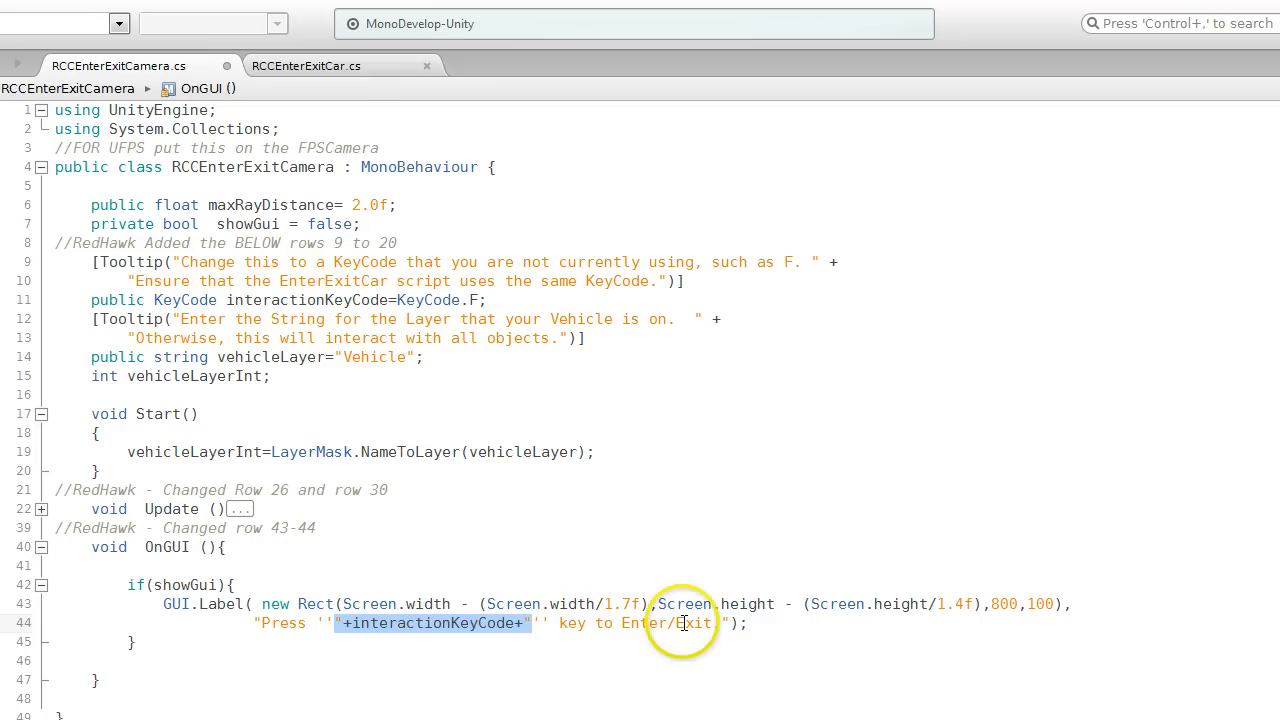
pyautogui.click(304, 64)
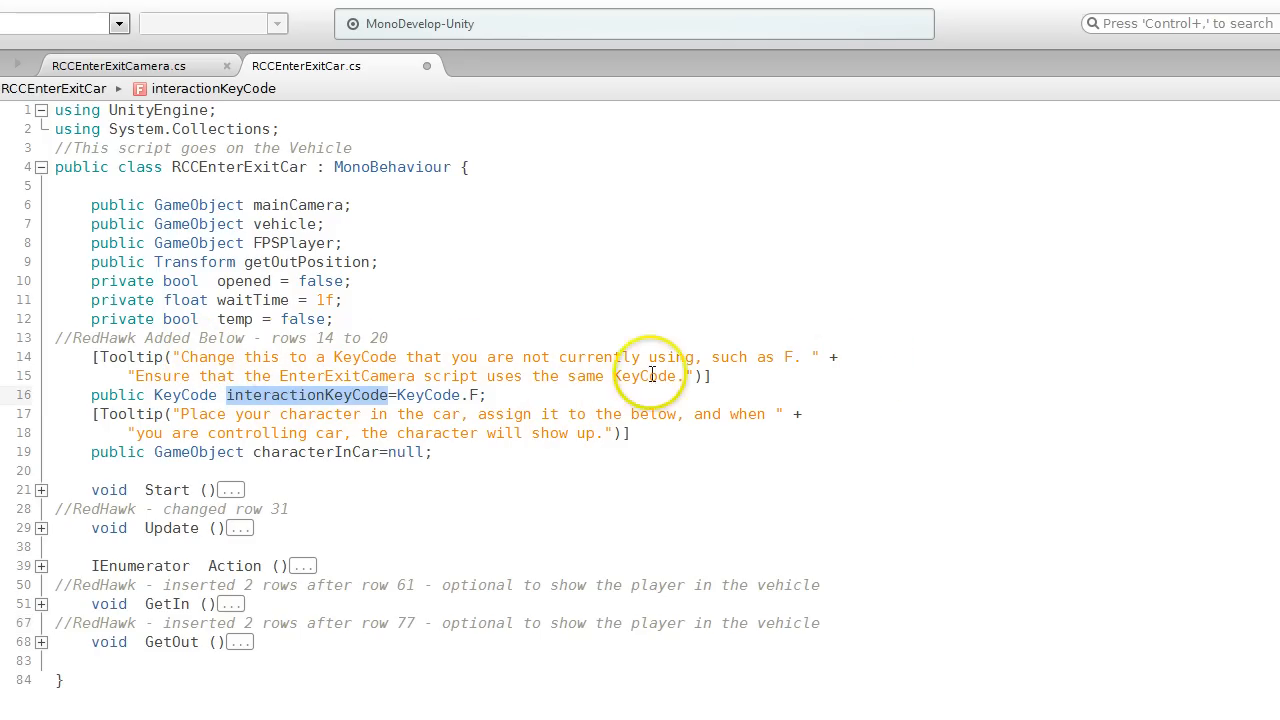
# - Scroll through RCCEnterExitCar.cs to the interactionKeyCode and characterInCar declarations
pyautogui.scroll(-3)
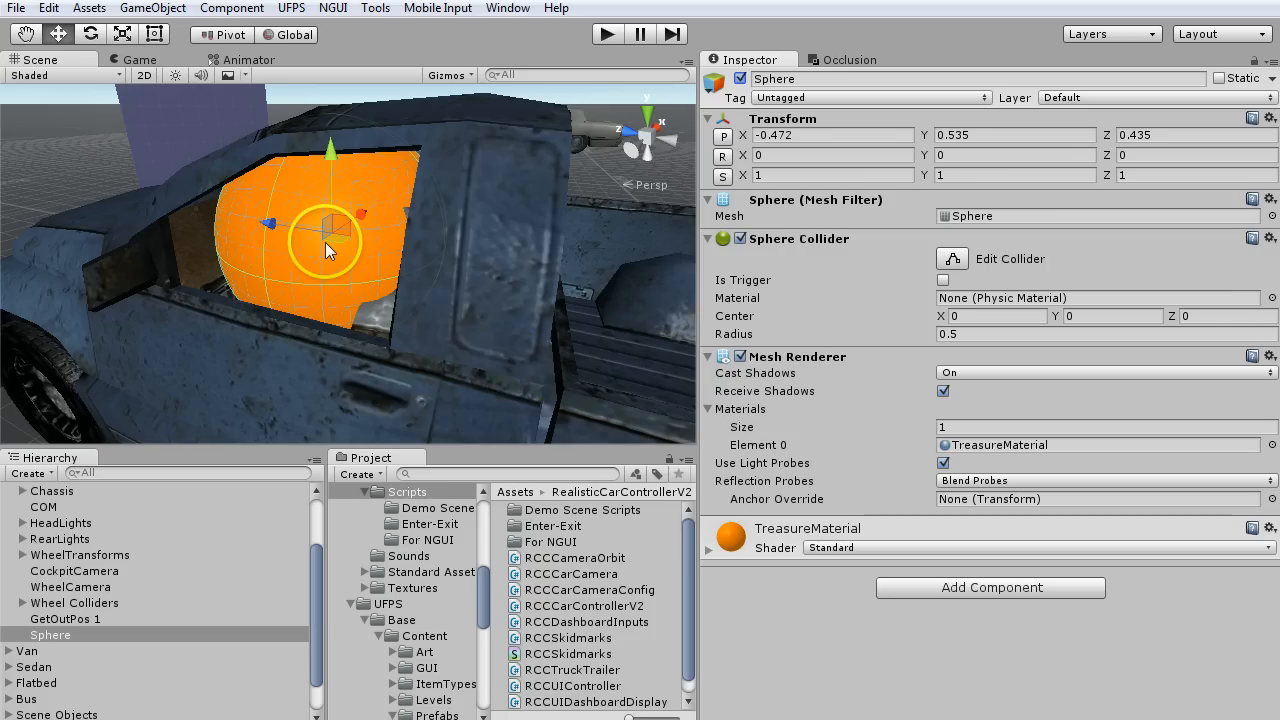
# - Select the SUV Chassis and frame it to set interaction key F and the Sphere driver
pyautogui.click(52, 574)
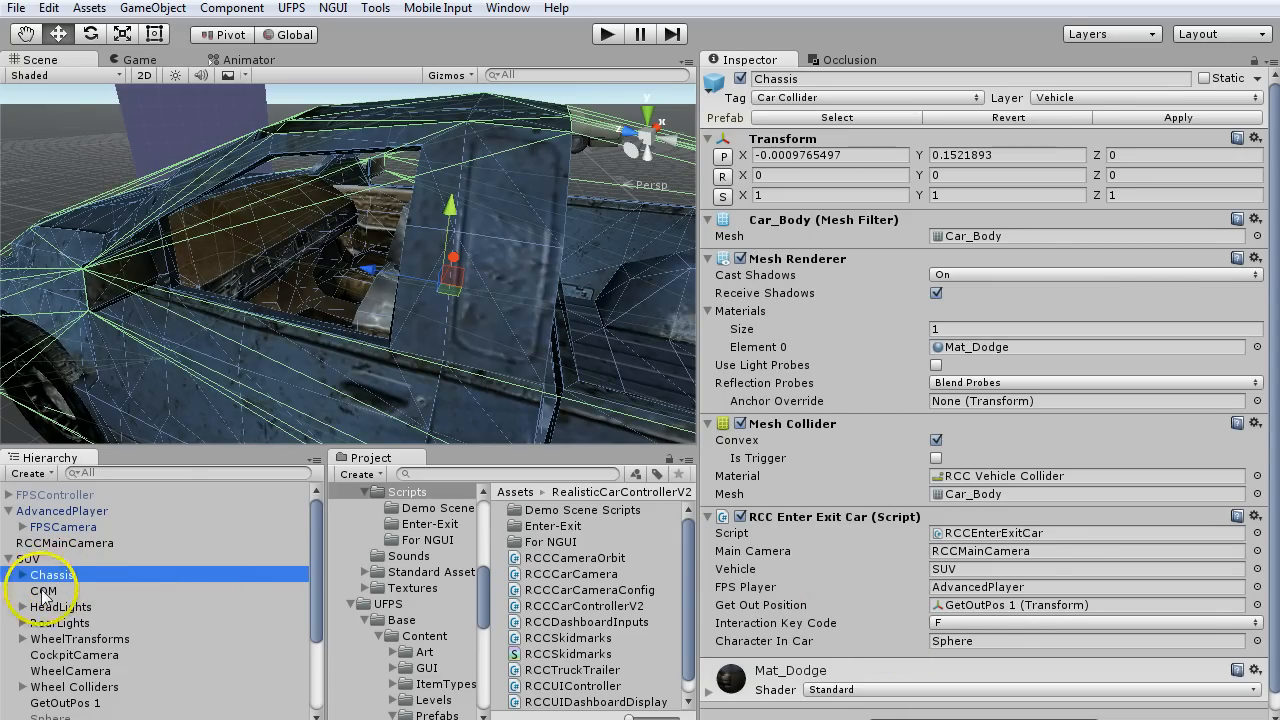
pyautogui.click(606, 32)
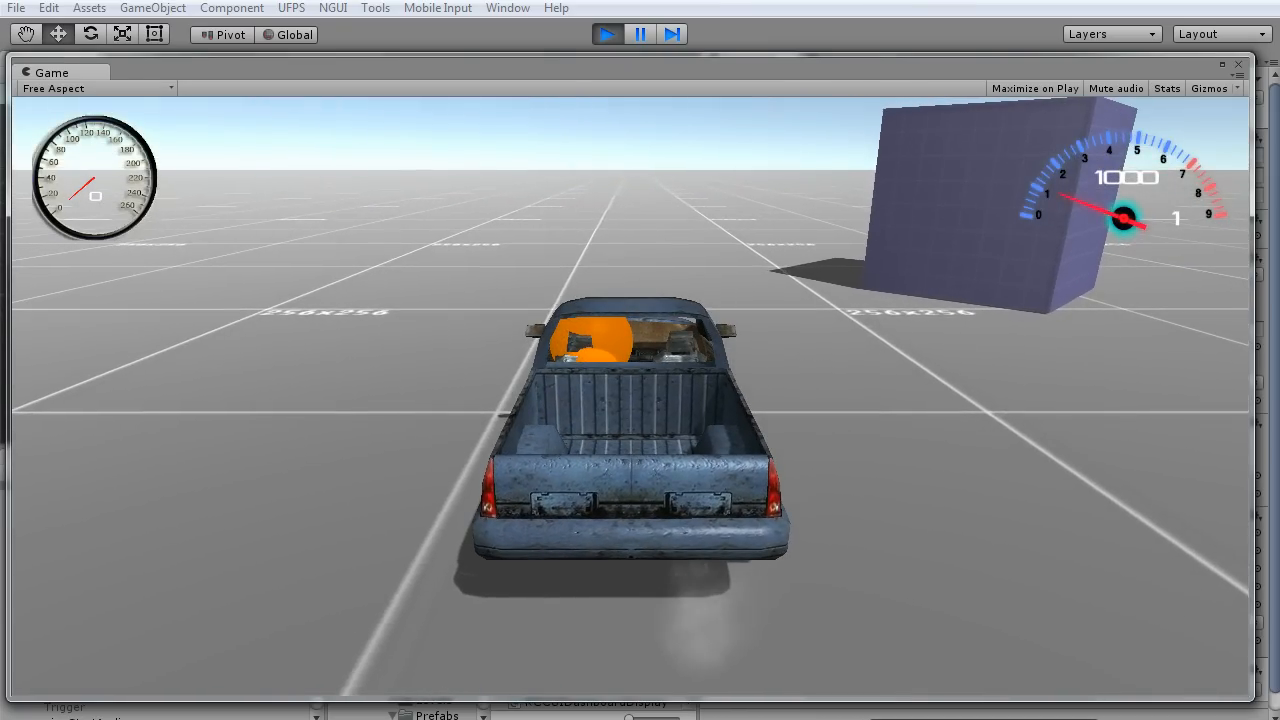